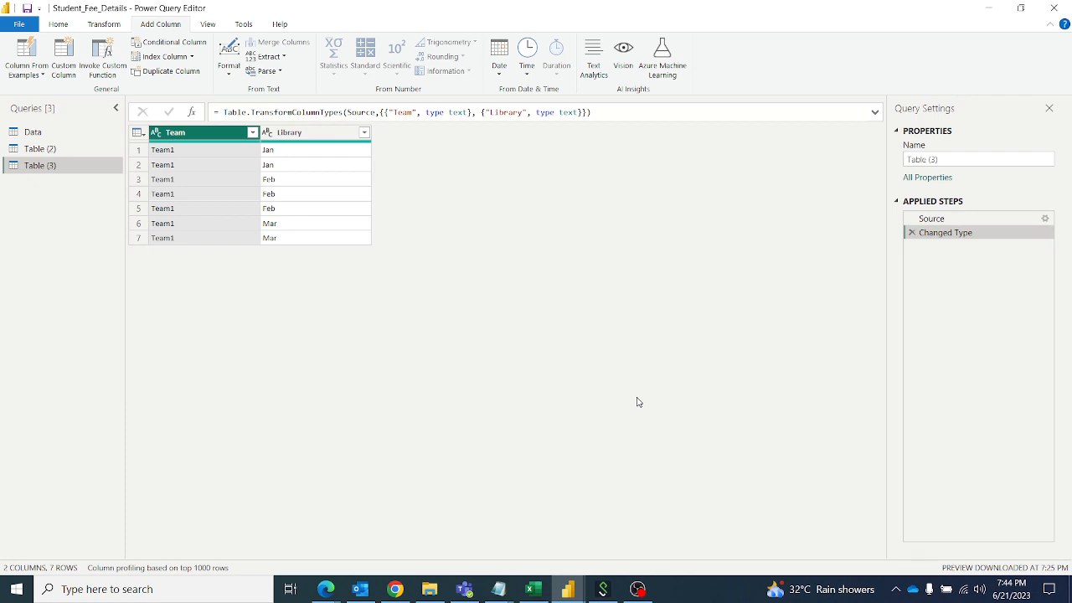
mouse_move(350, 232)
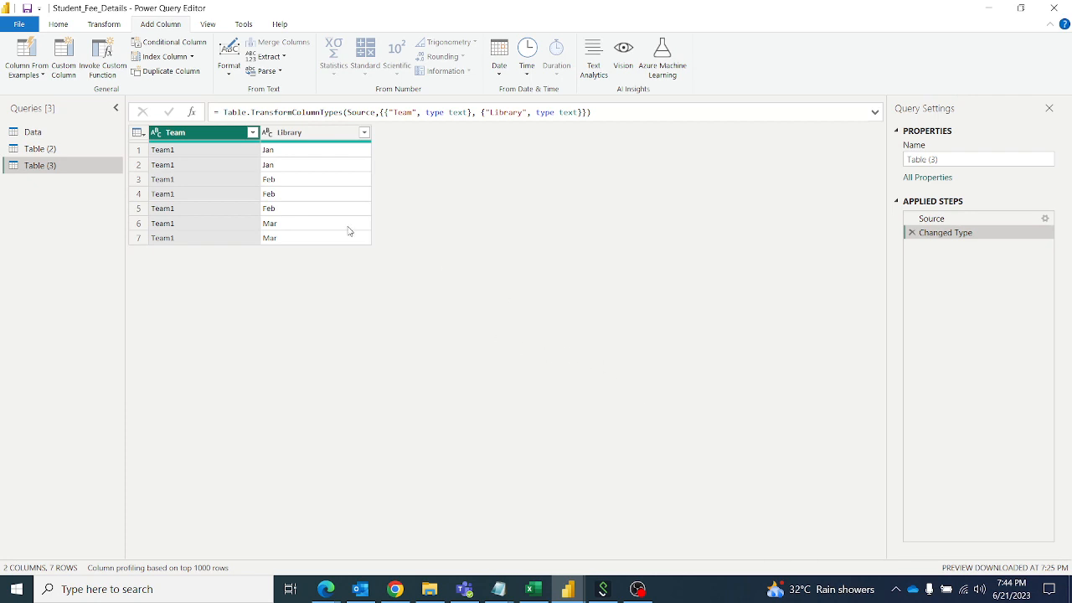
mouse_move(293, 157)
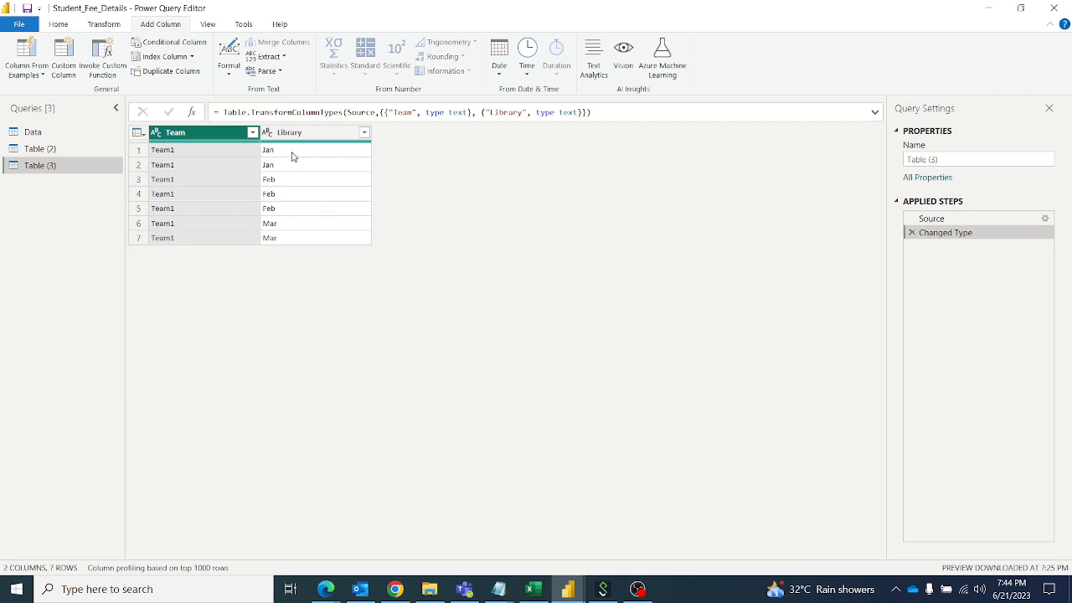
mouse_move(397, 234)
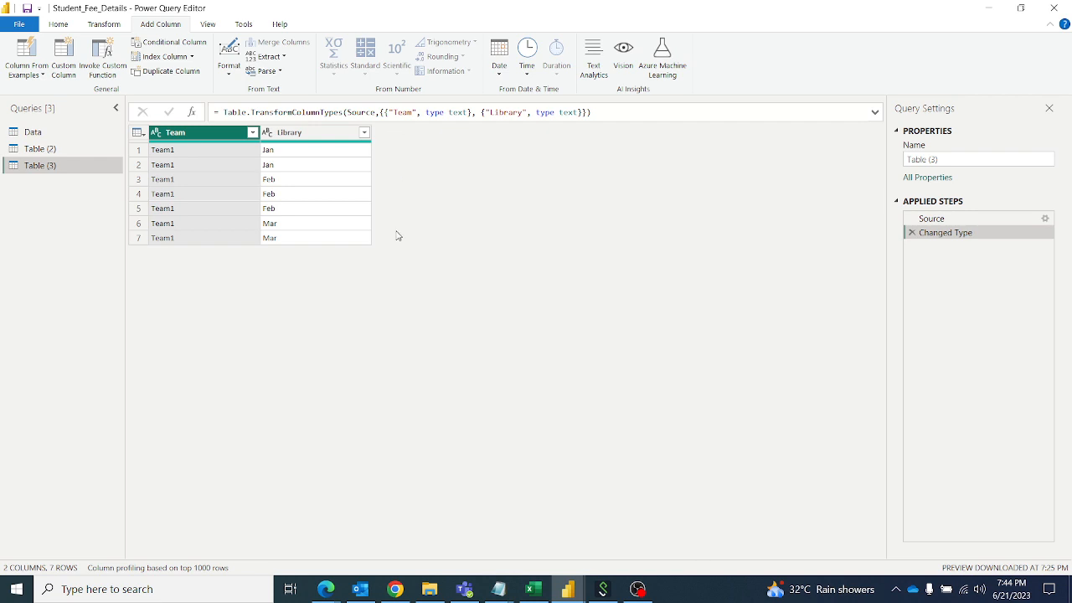
mouse_move(276, 154)
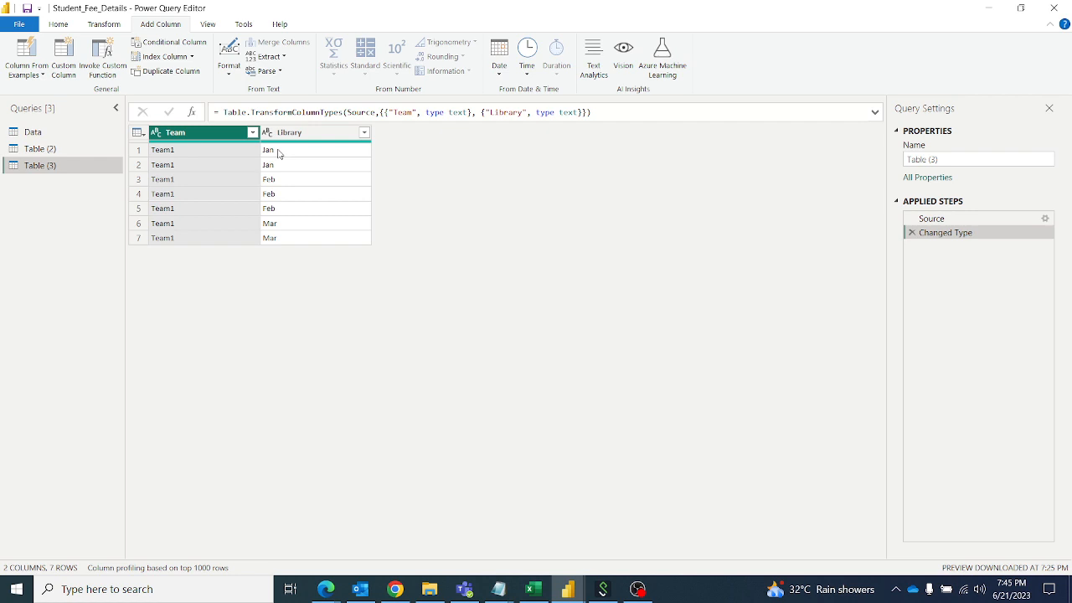
mouse_move(282, 152)
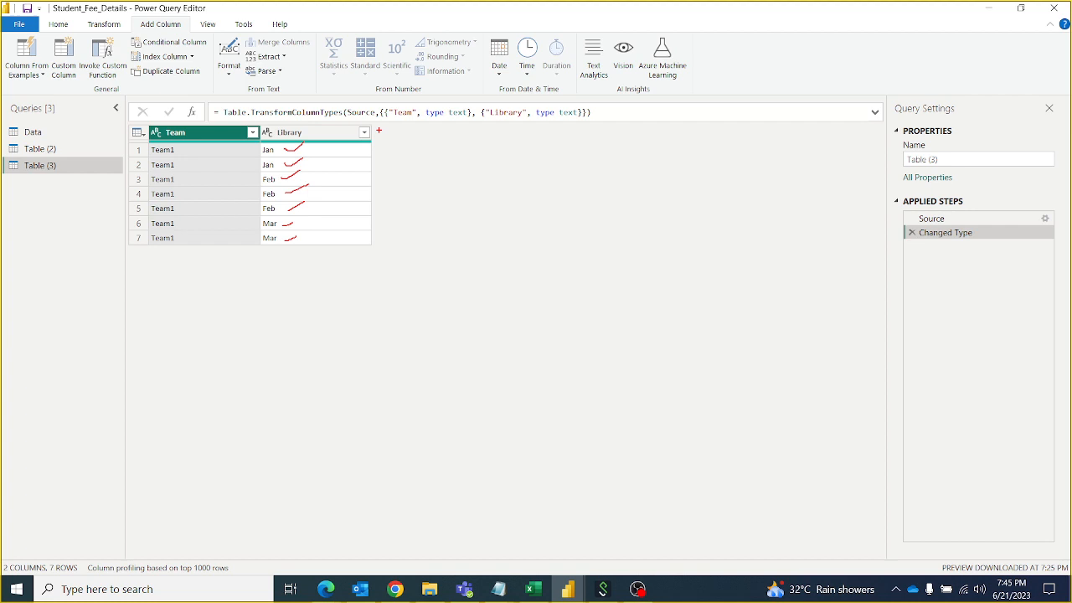
Step: Group rows by Team and Library, using an All Rows aggregation in a column named All
left_click_drag(379, 133, 390, 239)
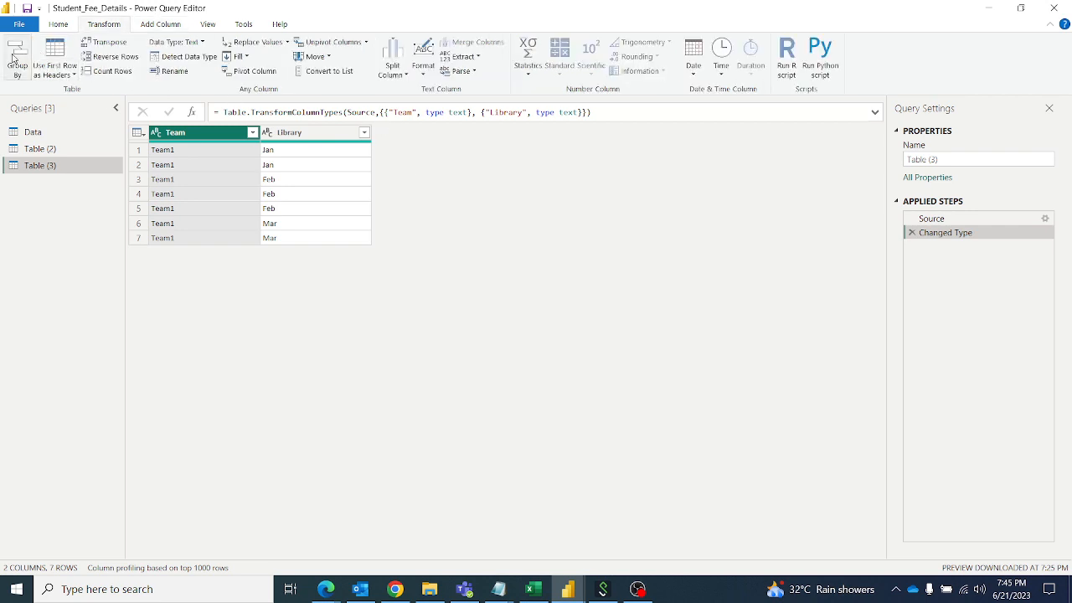
left_click(17, 56)
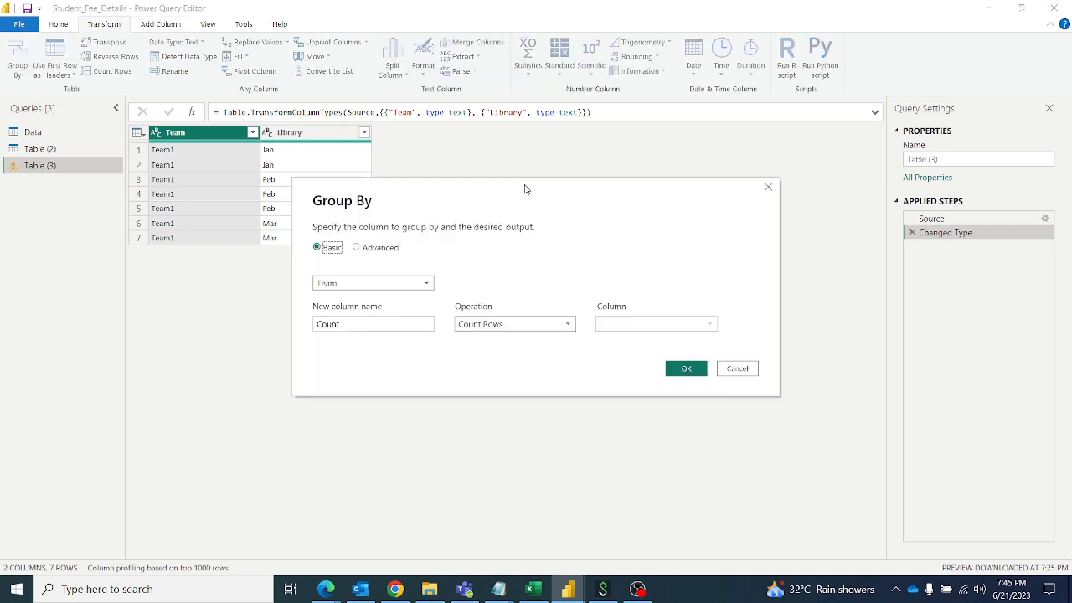
left_click(357, 248)
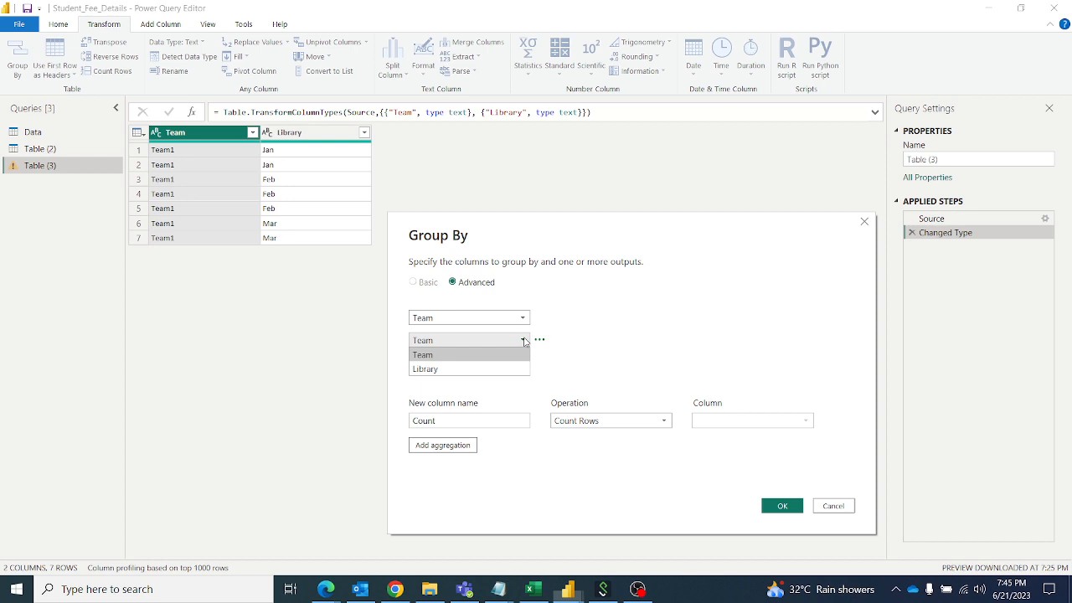
left_click(424, 369)
type("All")
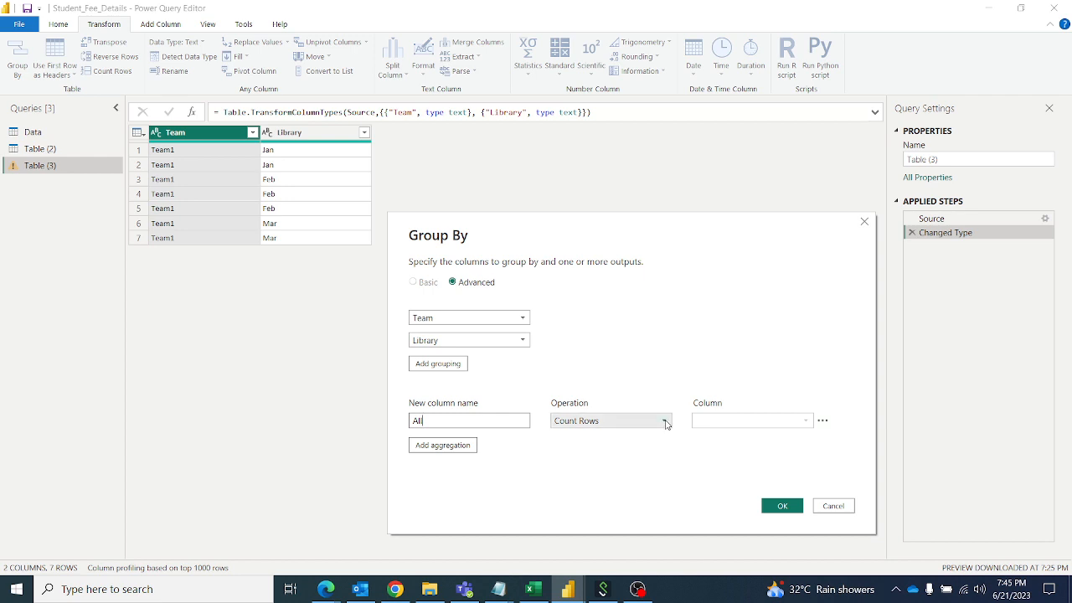
left_click(610, 421)
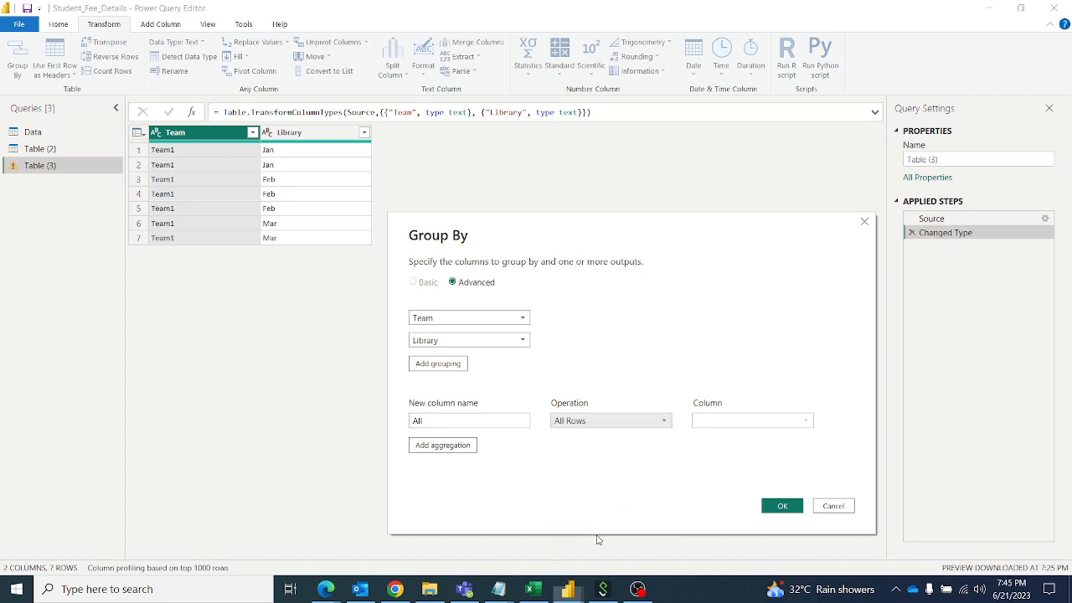
left_click(780, 505)
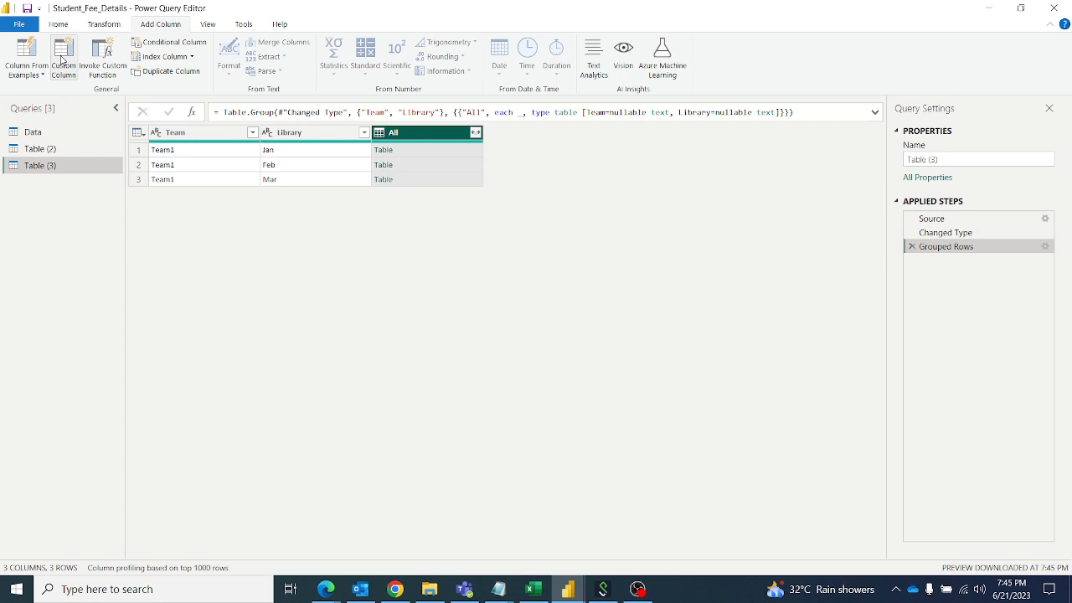
Step: Add a Custom column with the formula Table.AddIndexColumn([All], "Index", 1, 1)
left_click(64, 56)
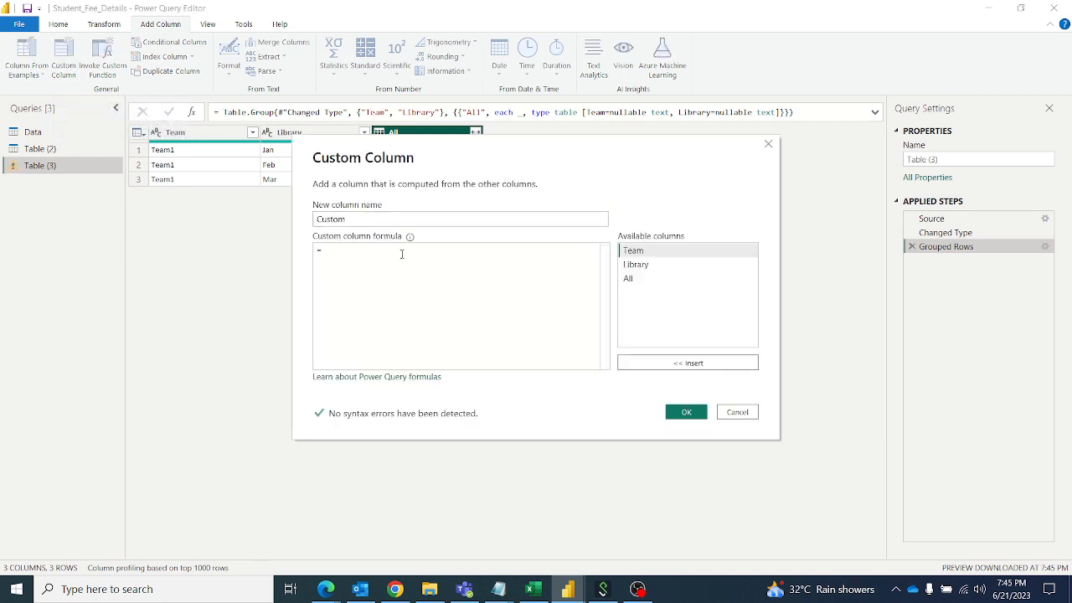
type("Tan")
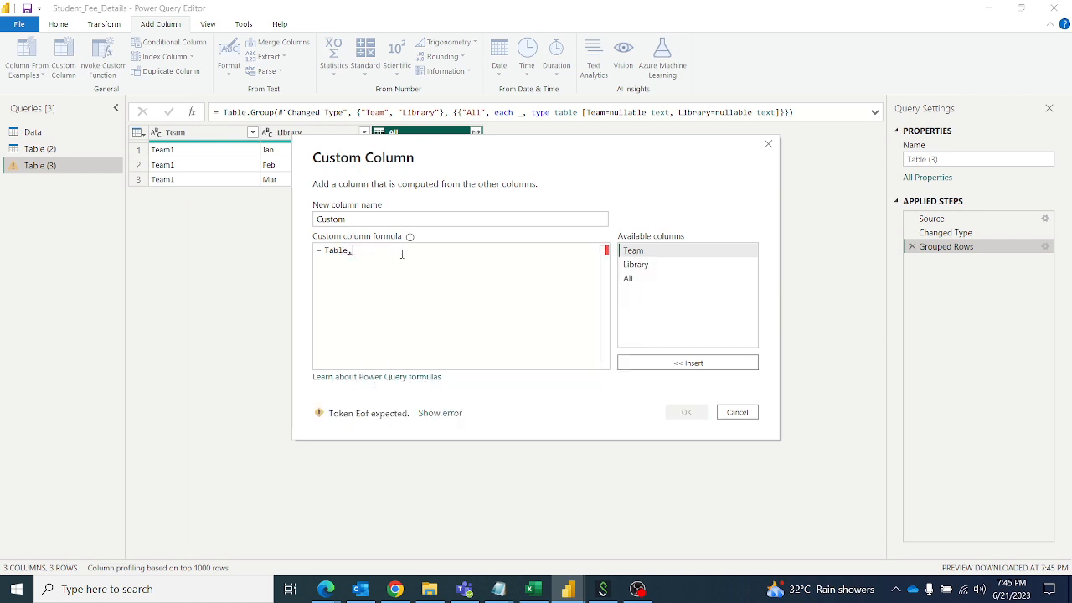
type("ad")
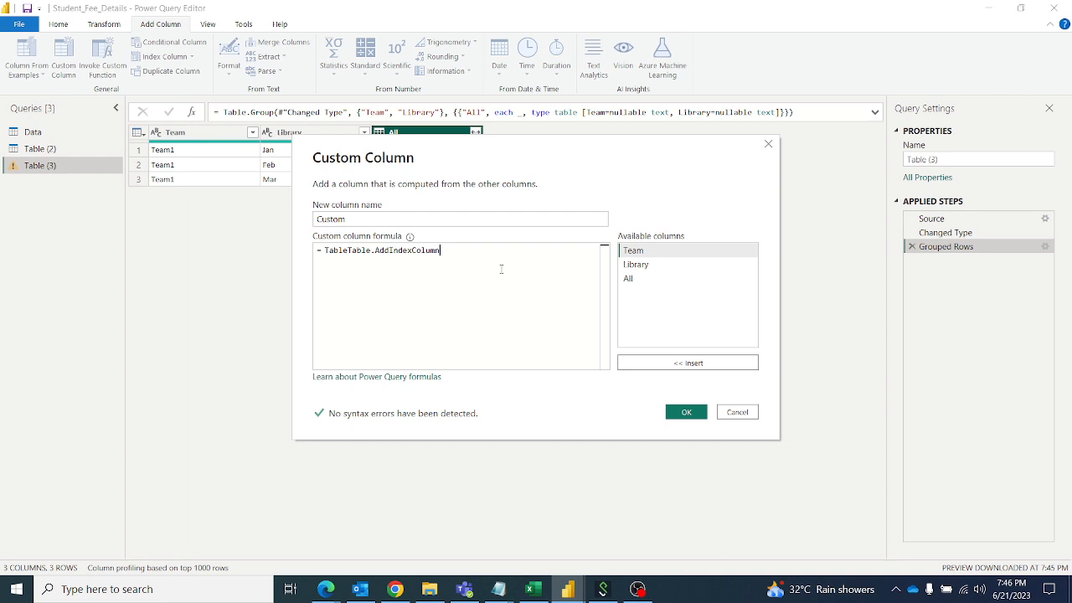
type("(")
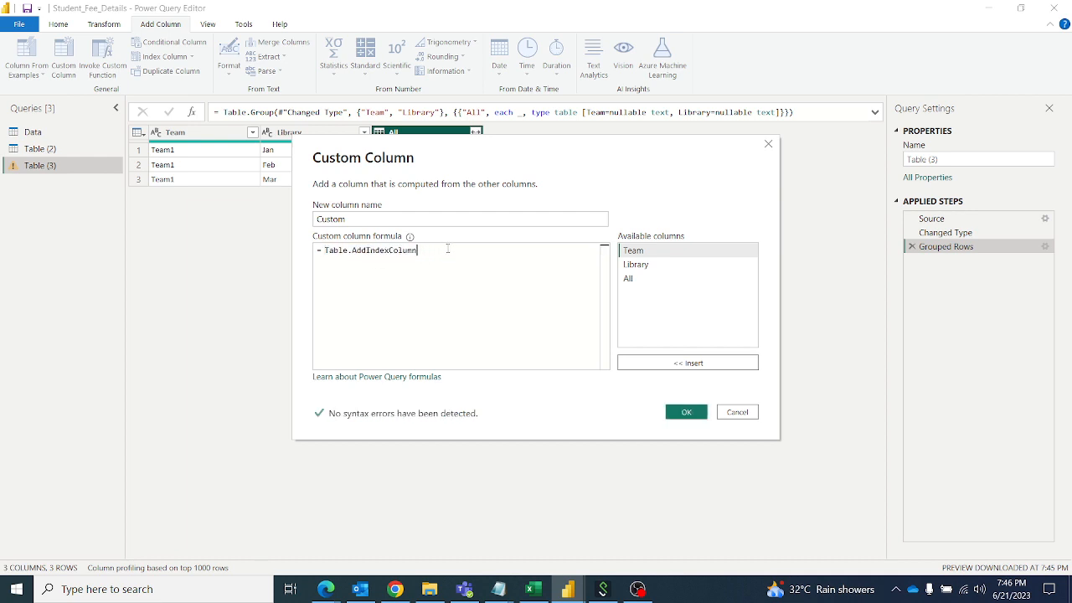
type("([All], \"Index\",")
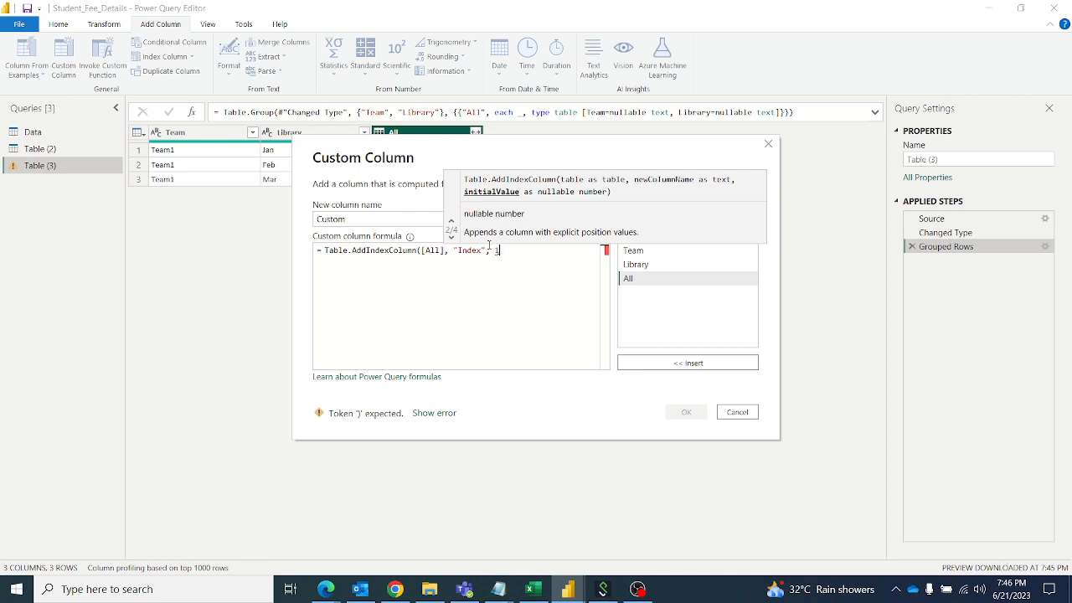
type("1")
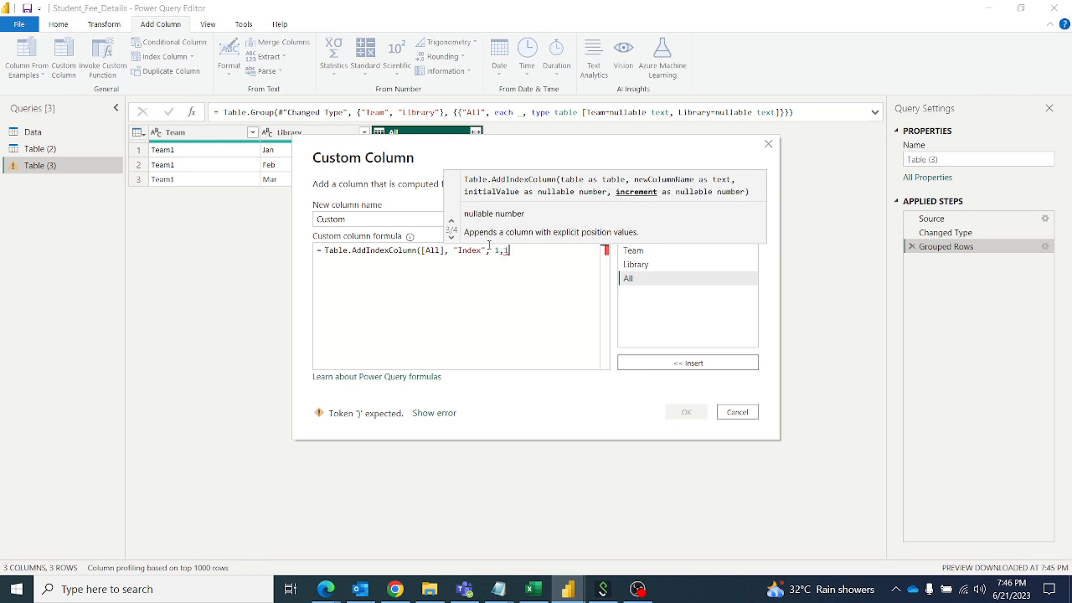
type(")")
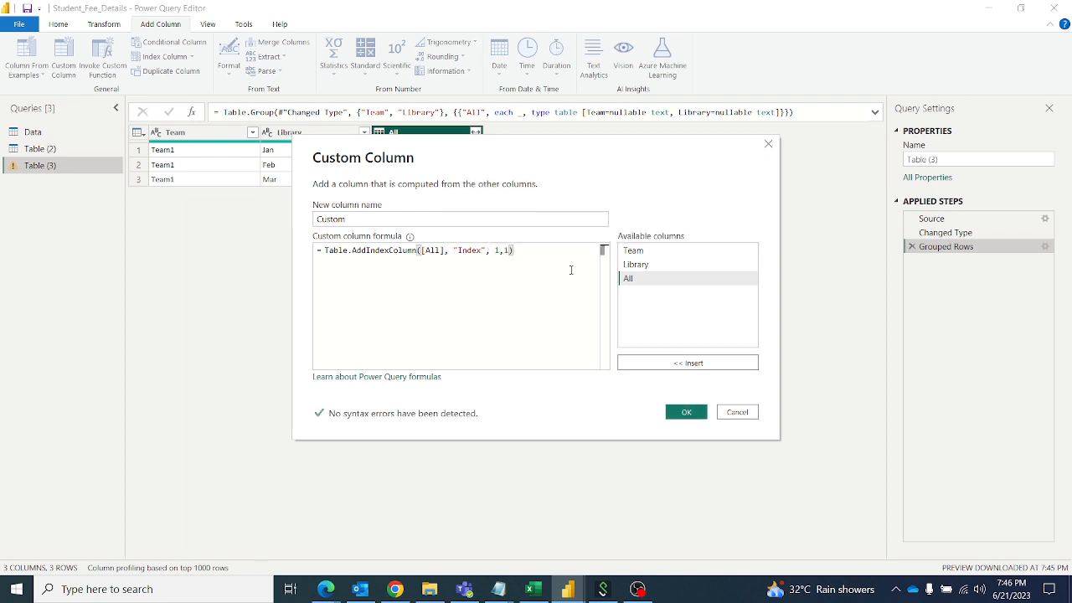
left_click(685, 411)
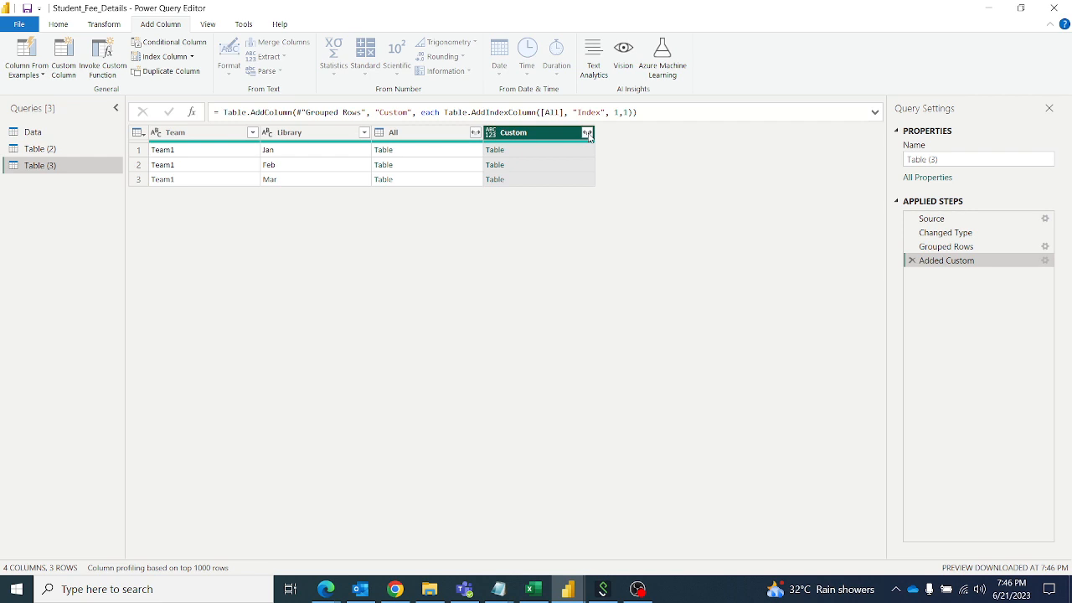
Step: Expand only Index from the Custom column, giving a per-group Custom.Index counter
left_click(588, 133)
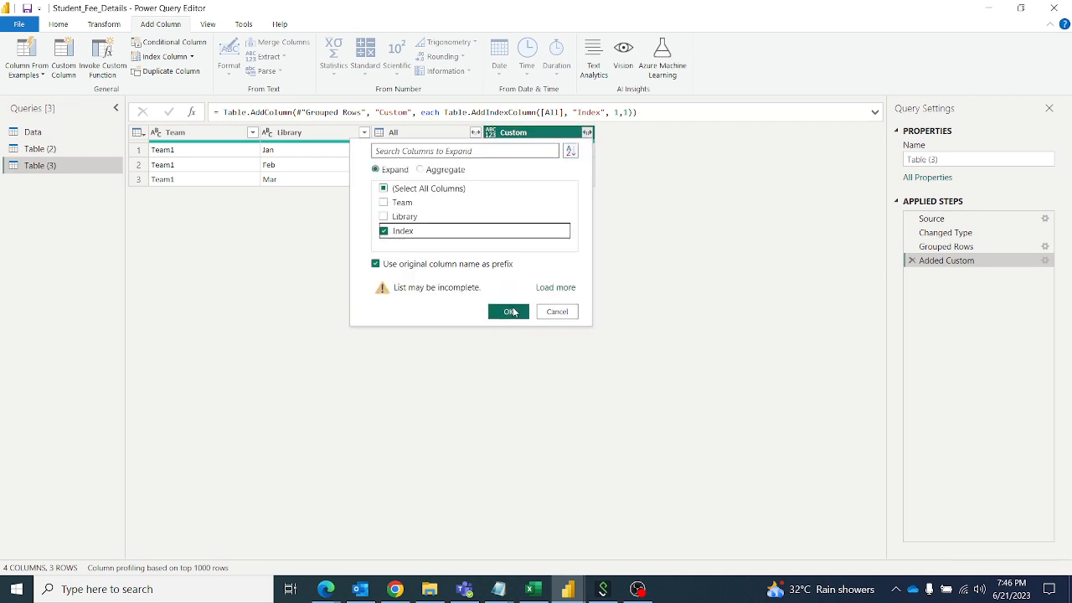
left_click(509, 311)
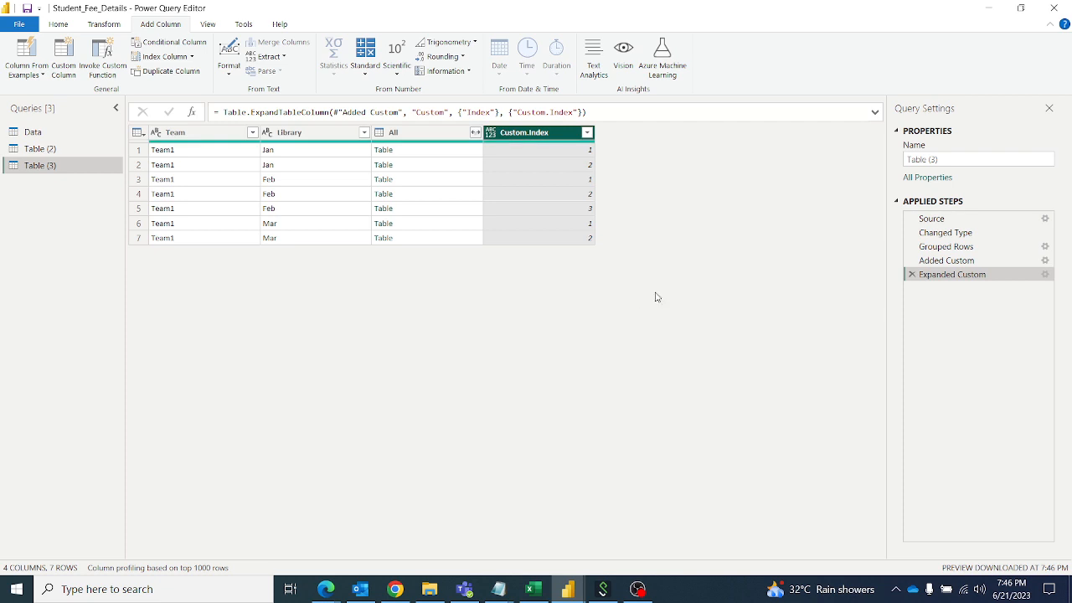
mouse_move(667, 229)
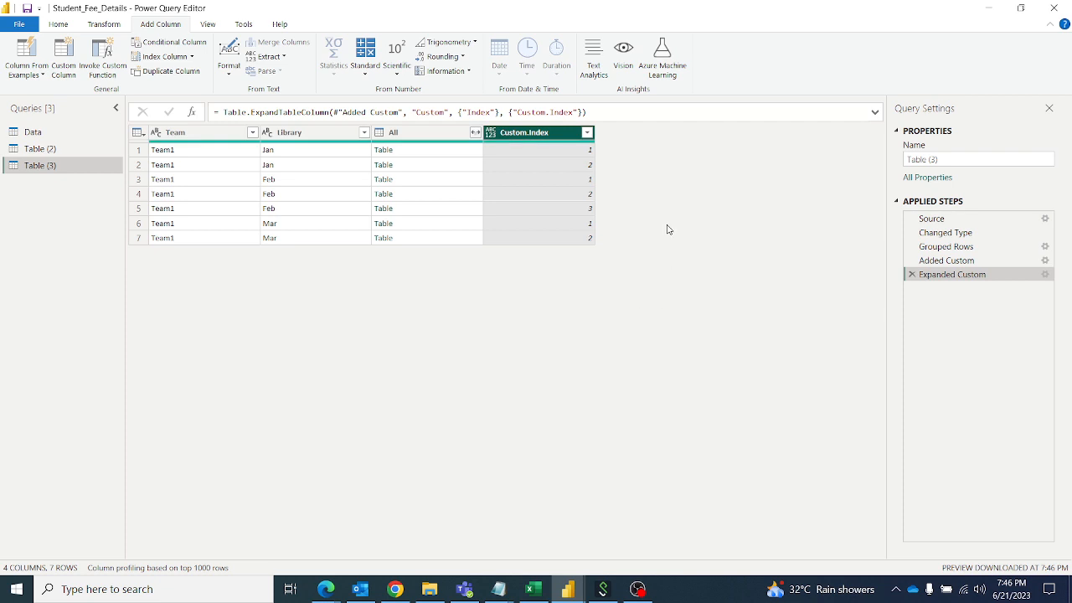
right_click(393, 132)
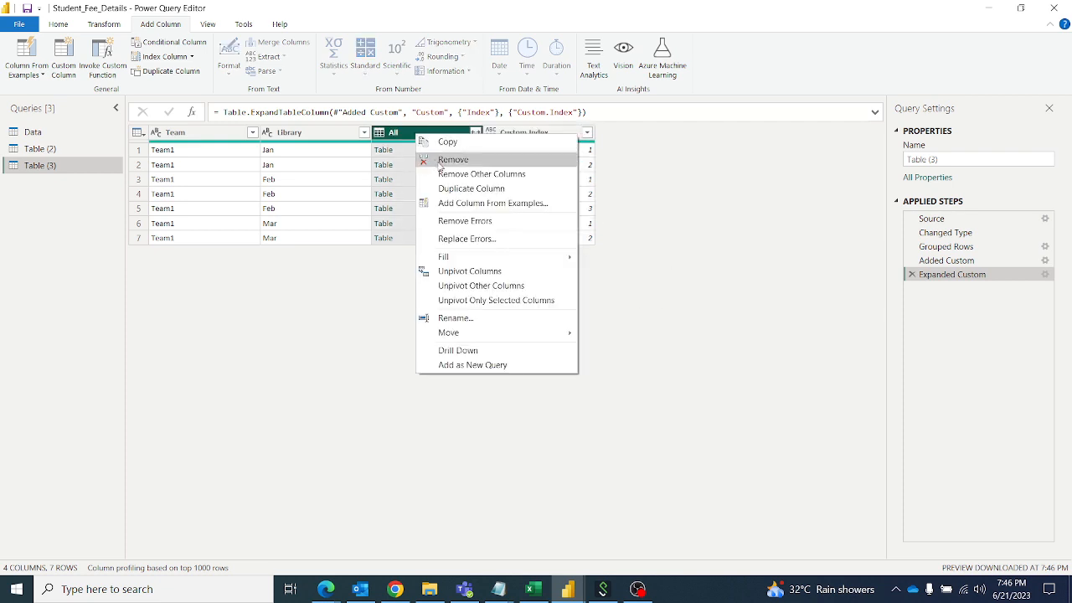
mouse_move(463, 169)
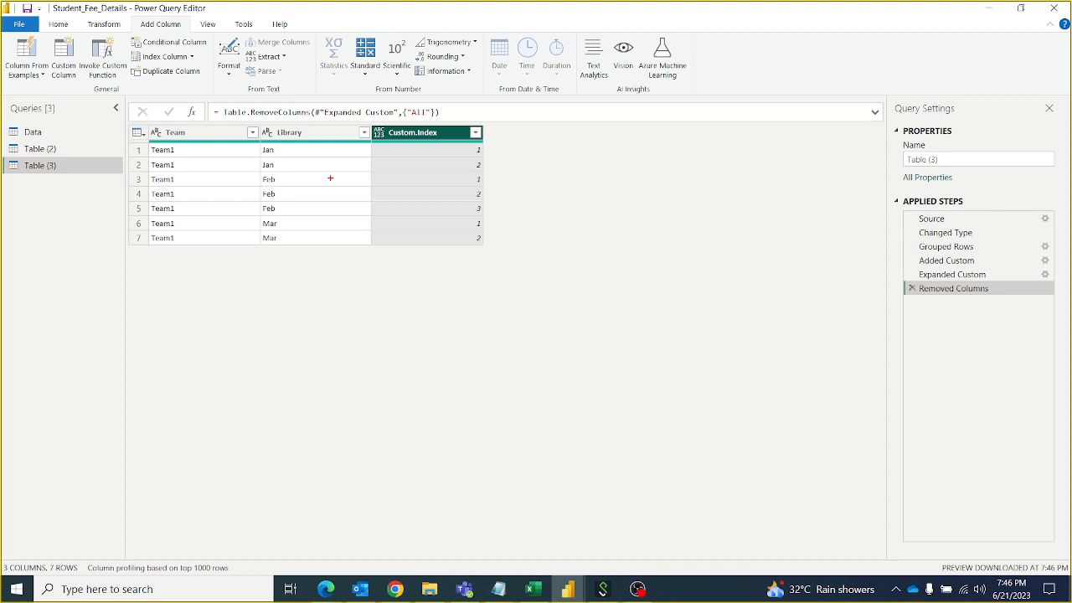
mouse_move(280, 149)
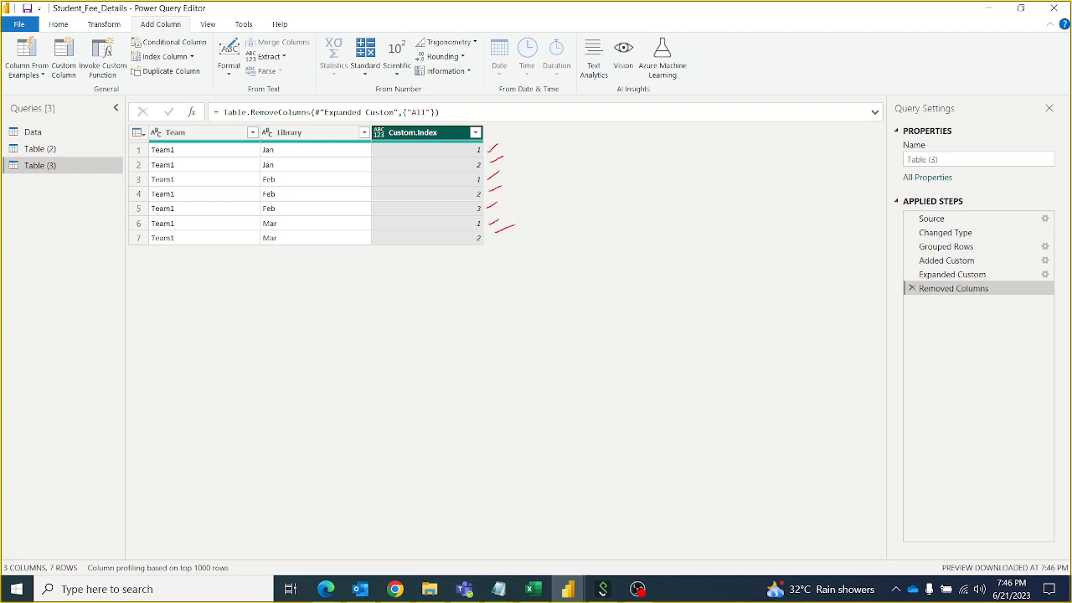
mouse_move(318, 317)
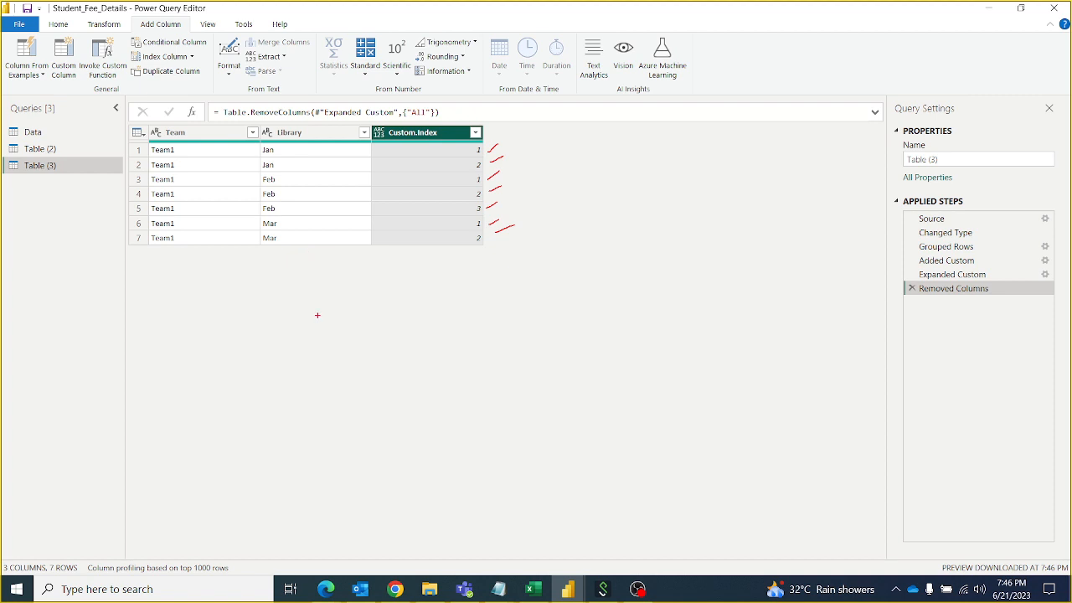
mouse_move(450, 256)
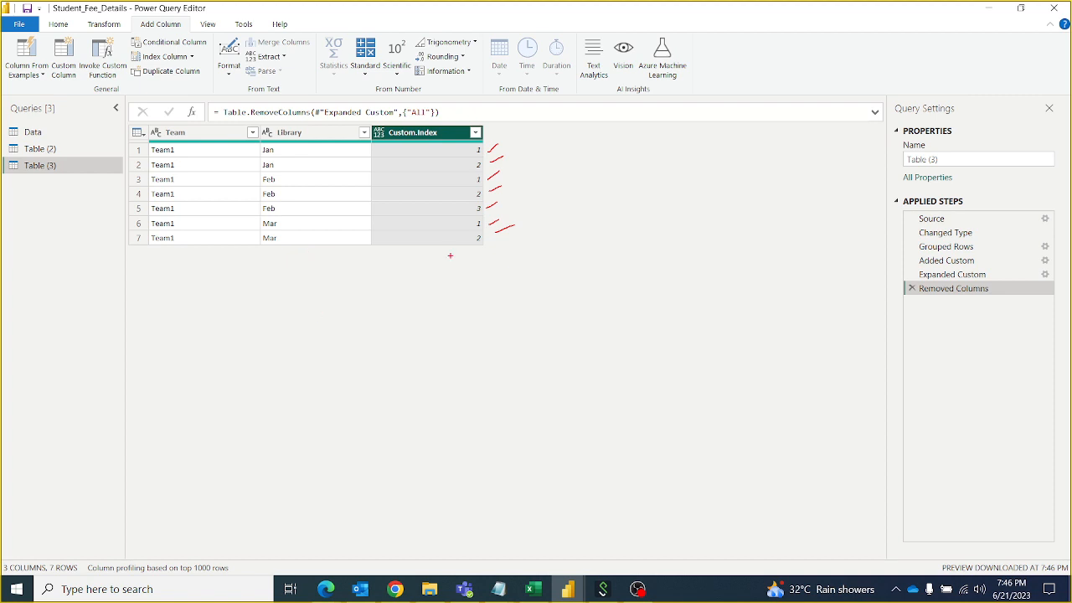